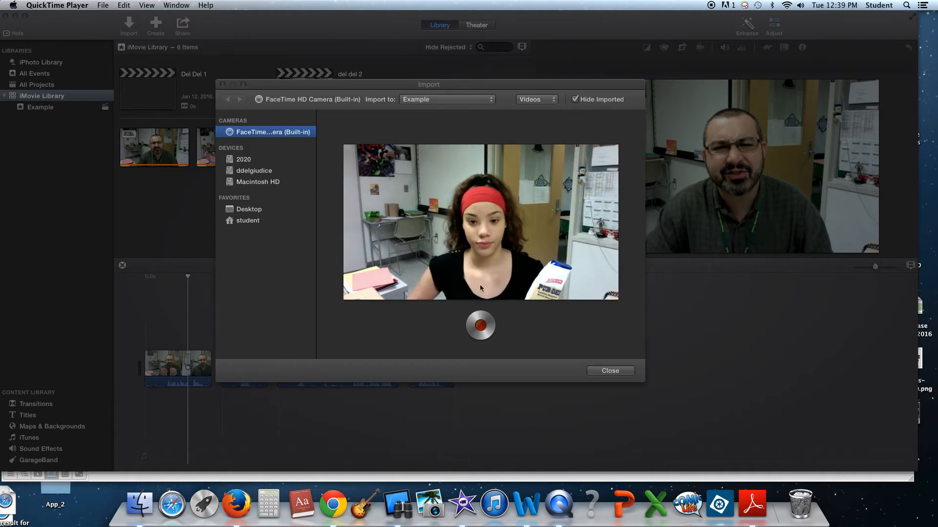
Record four short FaceTime HD Camera clips of the presenter holding the sanitizer bottle
{"action": "left_click", "coordinate": [480, 325]}
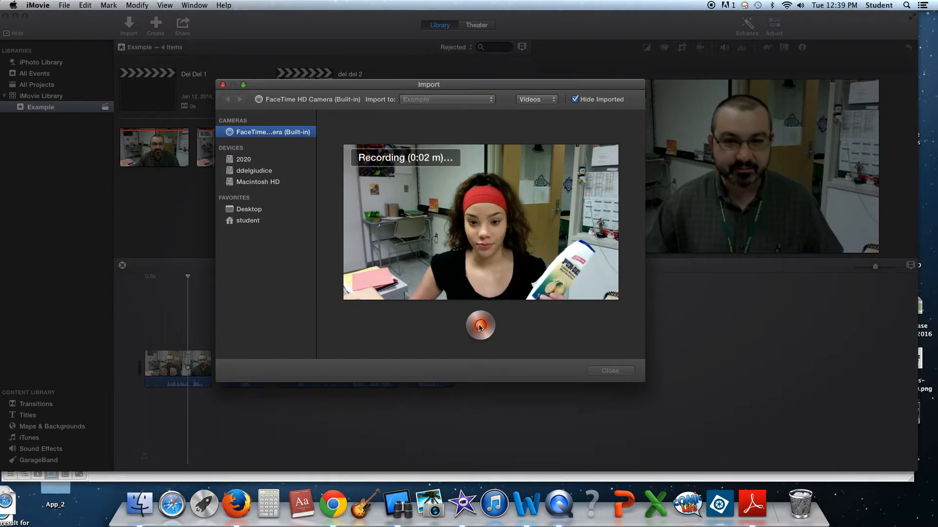
{"action": "left_click", "coordinate": [480, 325]}
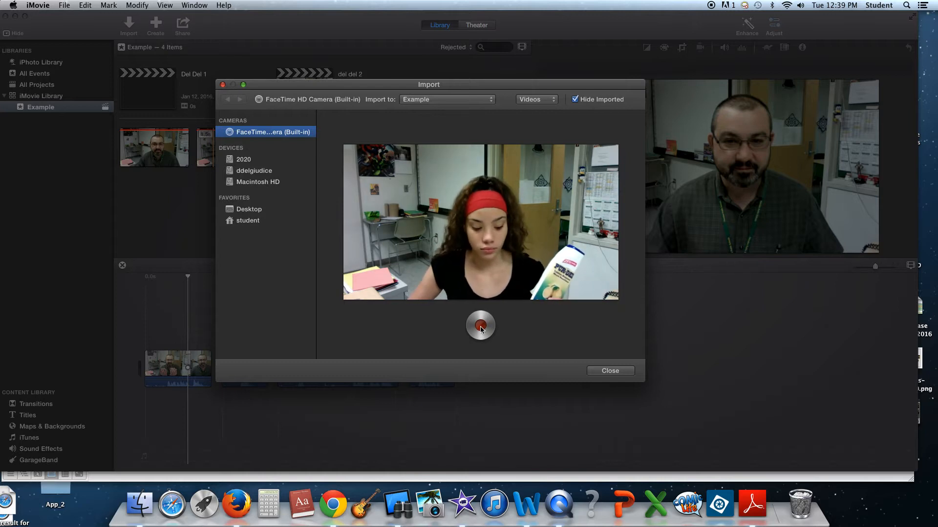
{"action": "left_click", "coordinate": [480, 325]}
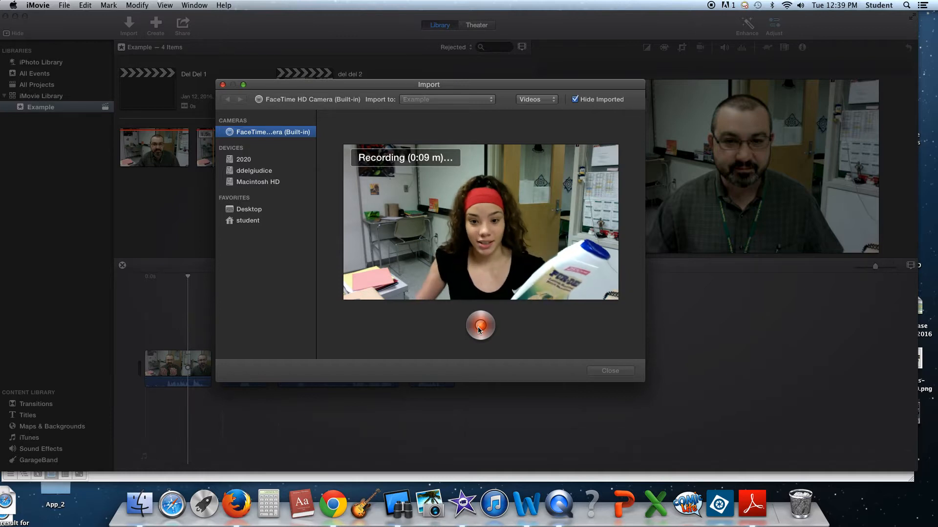
{"action": "left_click", "coordinate": [480, 325]}
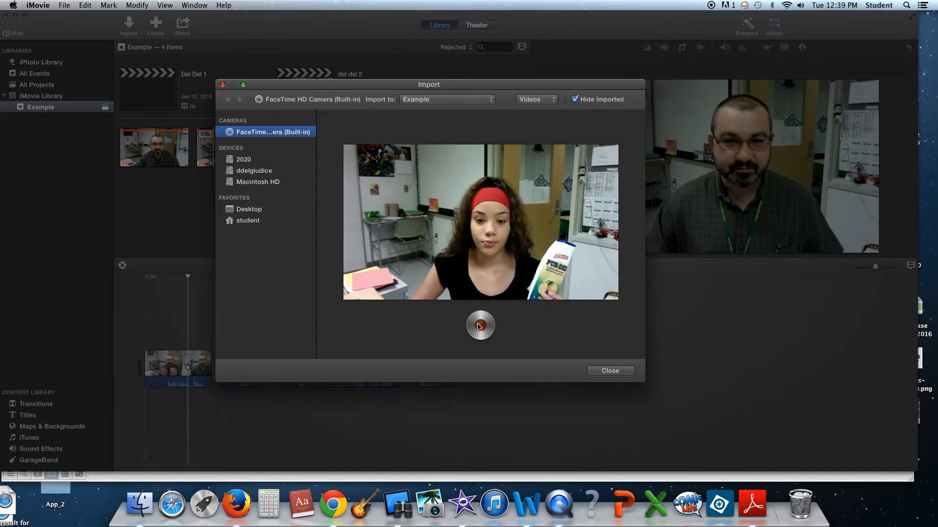
{"action": "left_click", "coordinate": [480, 325]}
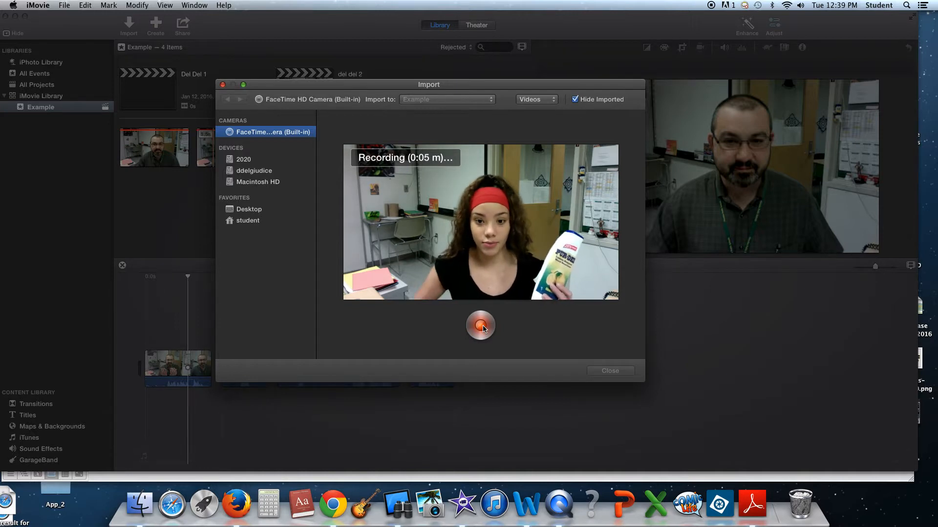
{"action": "left_click", "coordinate": [480, 326]}
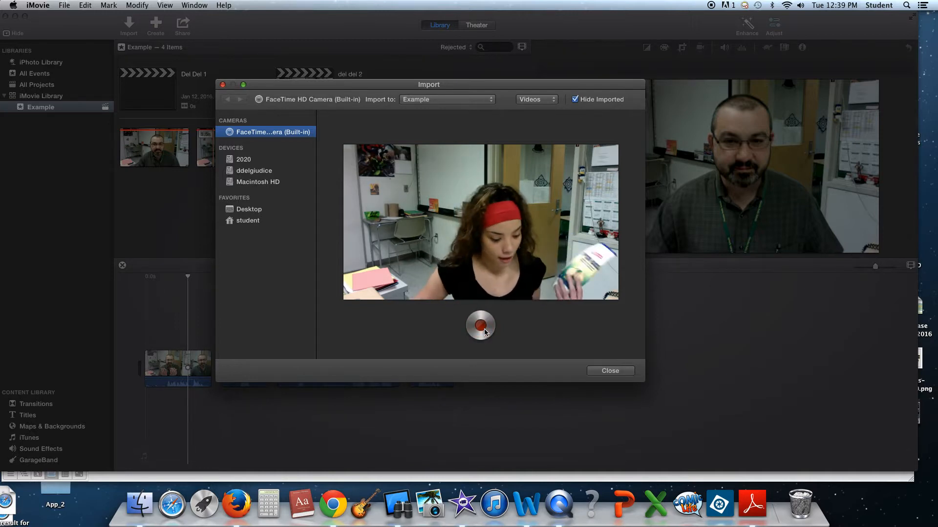
{"action": "left_click", "coordinate": [480, 326]}
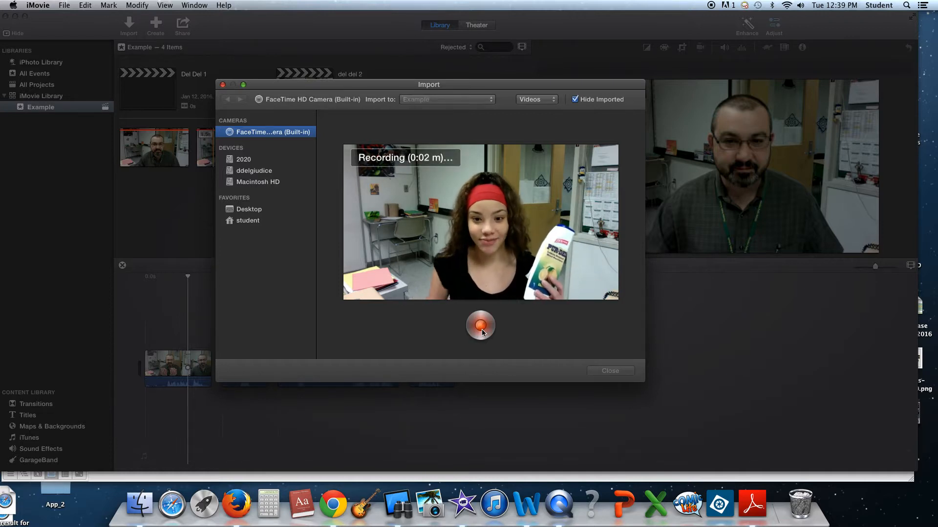
{"action": "left_click", "coordinate": [480, 325]}
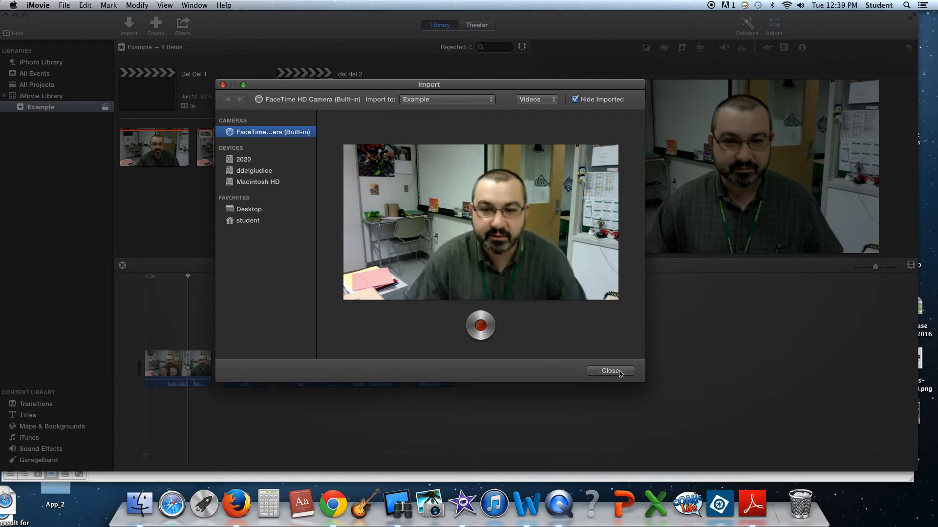
Close the camera window, add presenter clips to del del 2, and remove the short last clip
{"action": "left_click", "coordinate": [609, 371]}
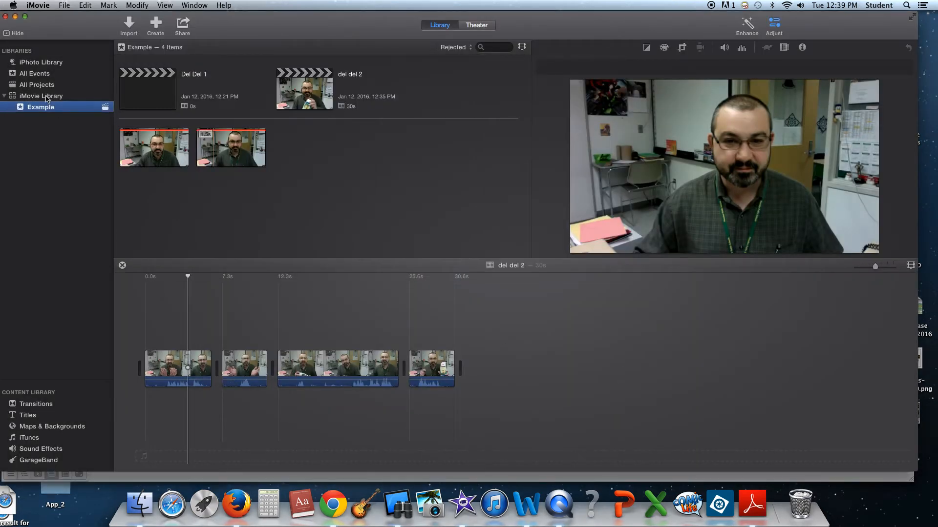
{"action": "left_click", "coordinate": [41, 95]}
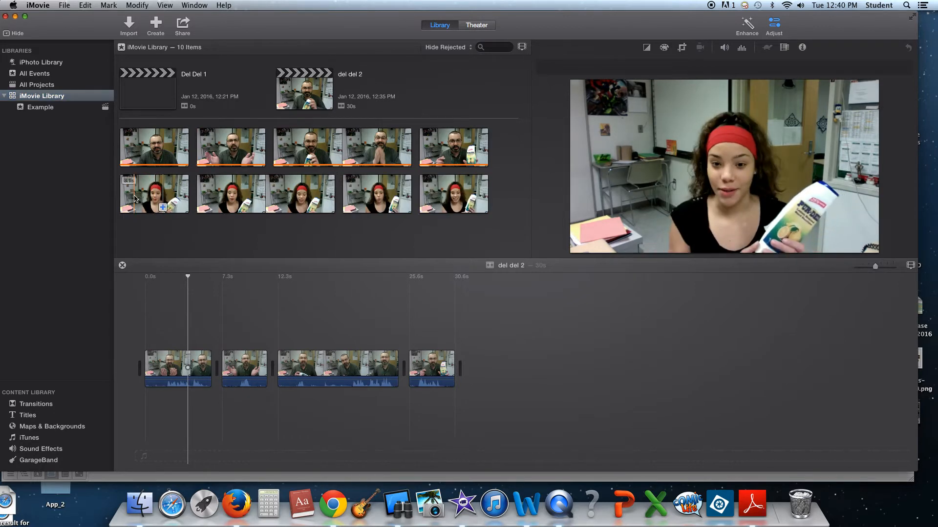
{"action": "left_click", "coordinate": [154, 193]}
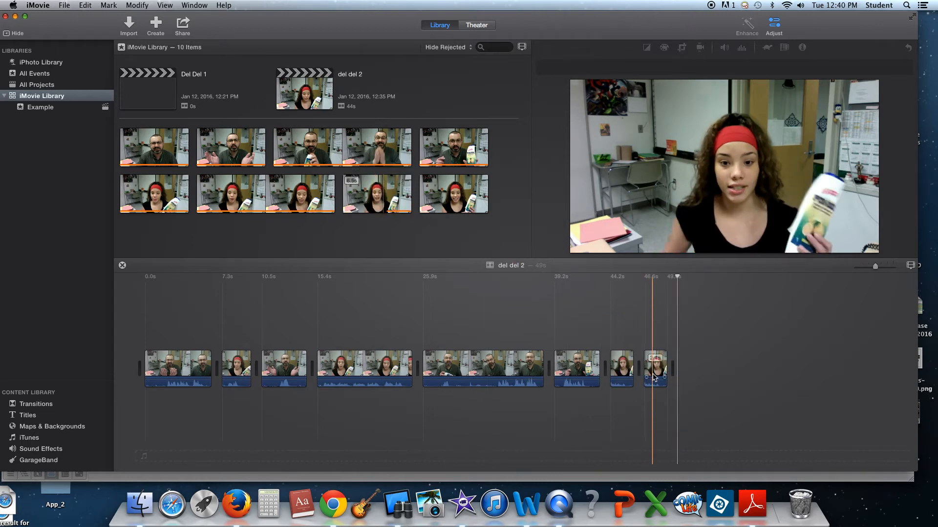
{"action": "left_click", "coordinate": [561, 363]}
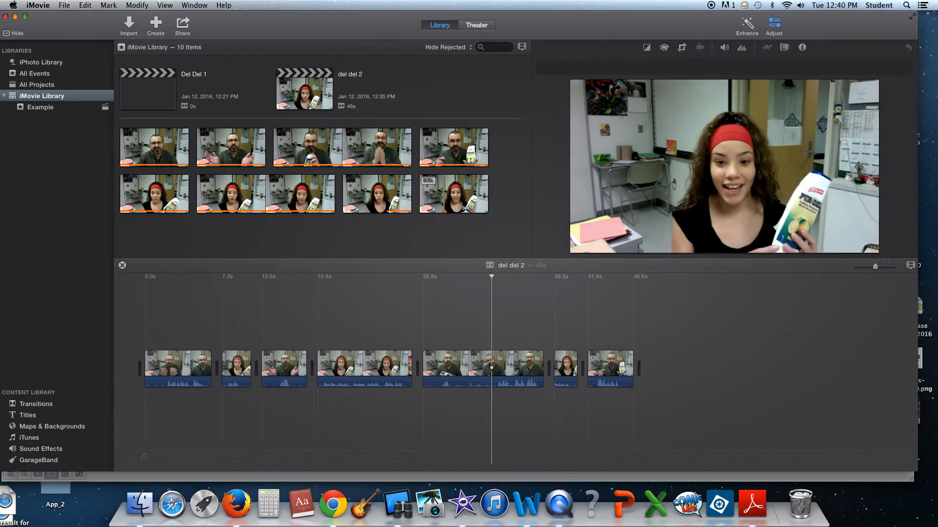
{"action": "left_click", "coordinate": [398, 147]}
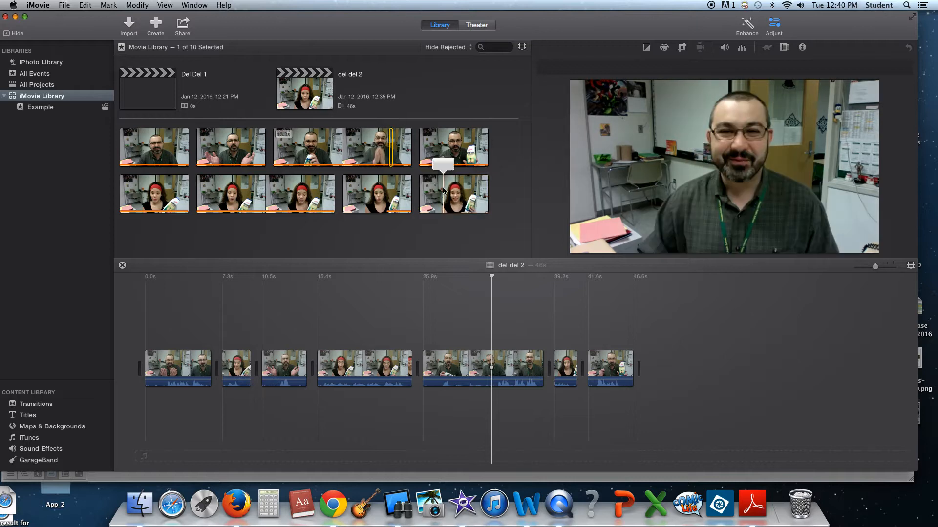
{"action": "left_click_drag", "start_coordinate": [453, 194], "coordinate": [668, 369]}
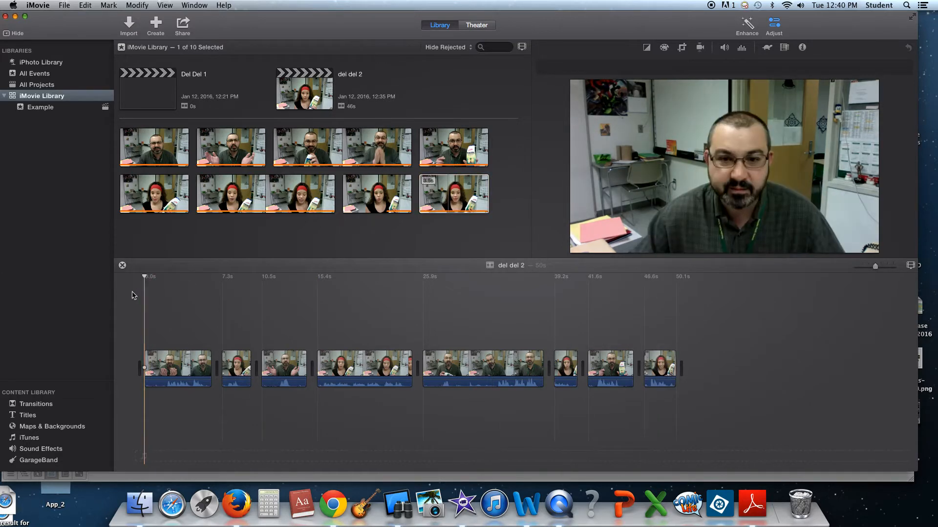
{"action": "left_click", "coordinate": [157, 276]}
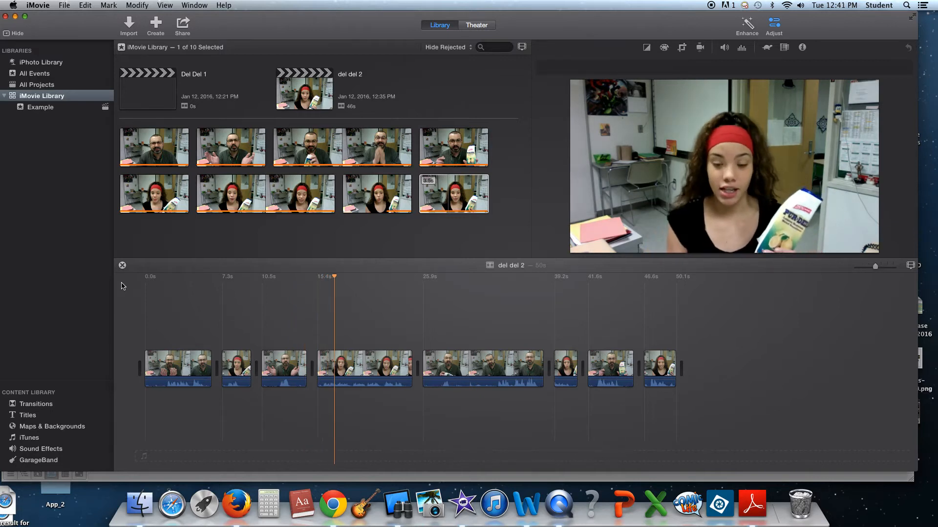
{"action": "left_click", "coordinate": [352, 277]}
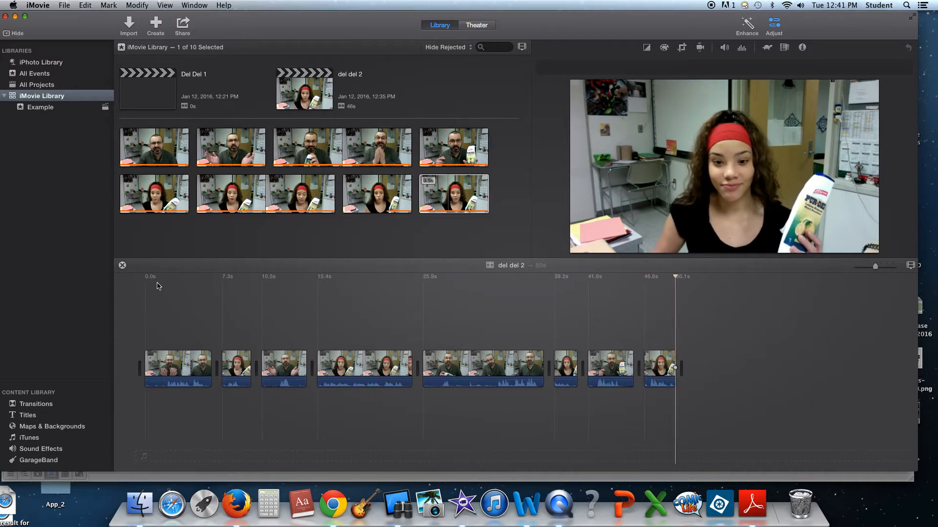
{"action": "left_click", "coordinate": [168, 369]}
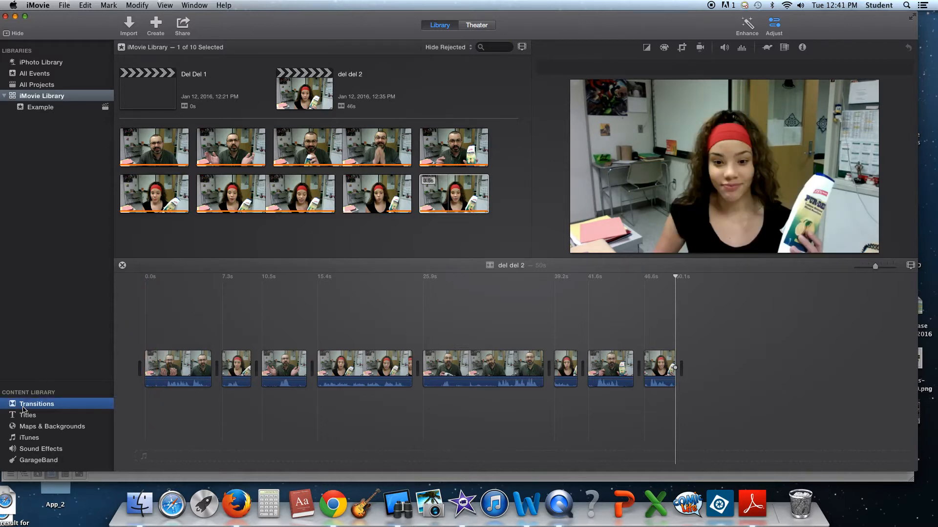
Add transitions from the Transitions browser between the first clips of the movie
{"action": "left_click", "coordinate": [36, 403]}
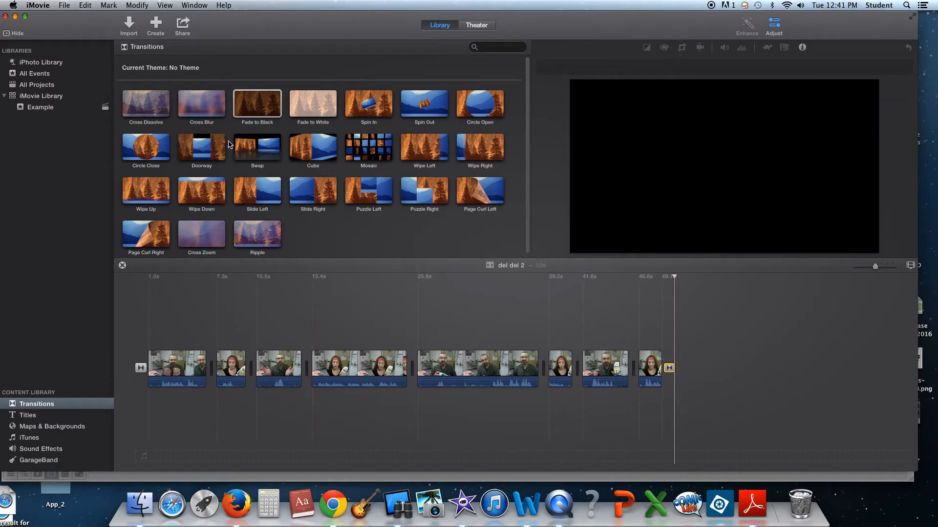
{"action": "left_click", "coordinate": [256, 104]}
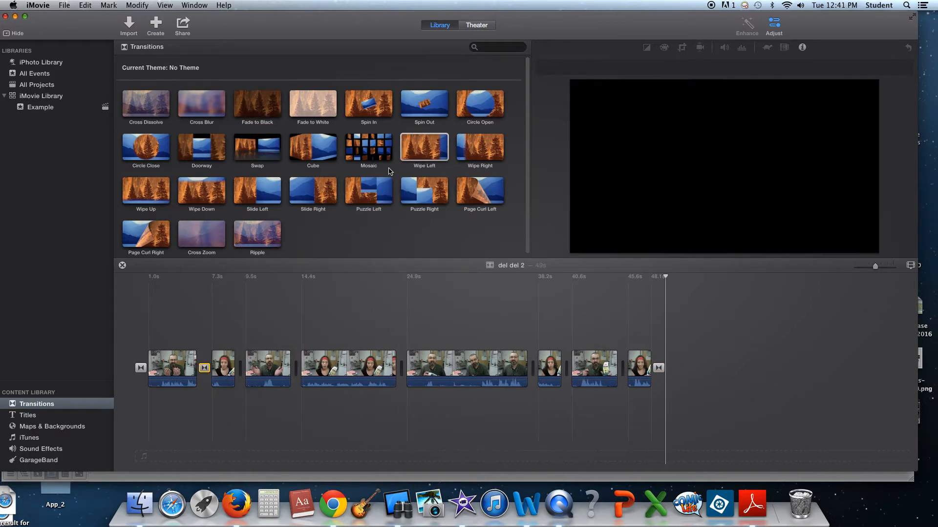
{"action": "left_click", "coordinate": [480, 190]}
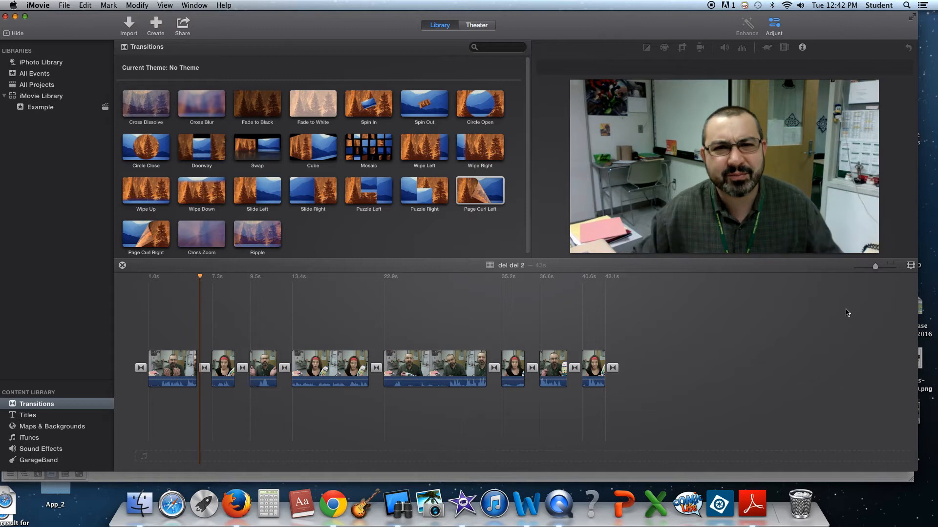
Add transitions between the remaining clips and open the Puzzle Left transition's duration settings
{"action": "left_click", "coordinate": [237, 277]}
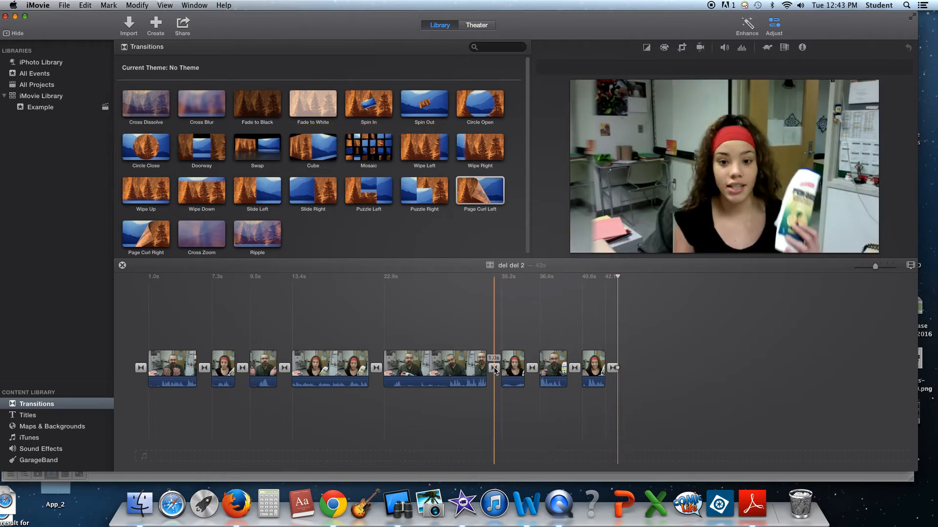
{"action": "left_click", "coordinate": [493, 368]}
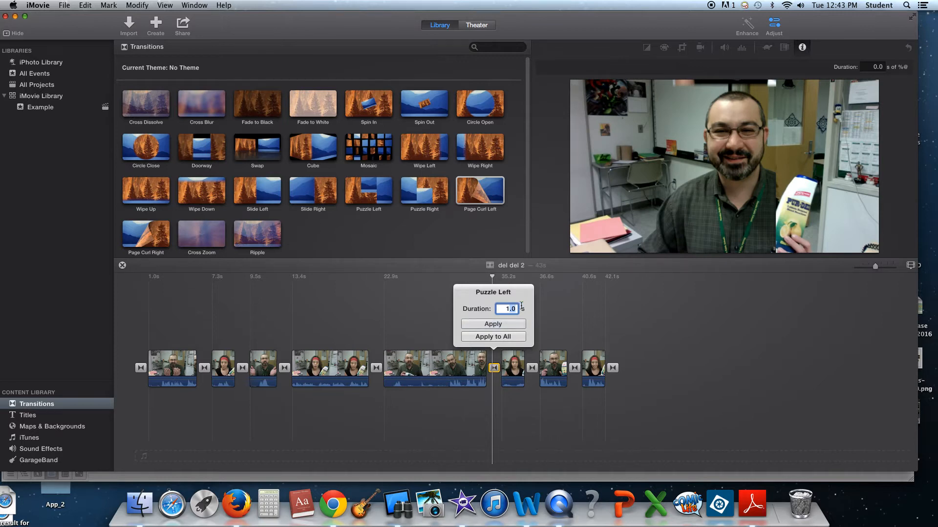
Shorten the Puzzle Left transition from 1.0 to 0.5 seconds
{"action": "type", "text": "0.5"}
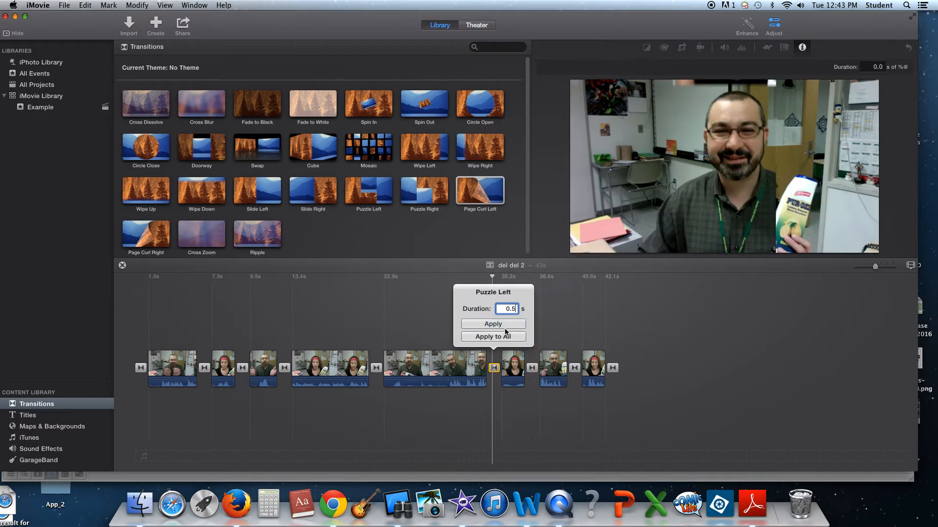
{"action": "left_click", "coordinate": [493, 324]}
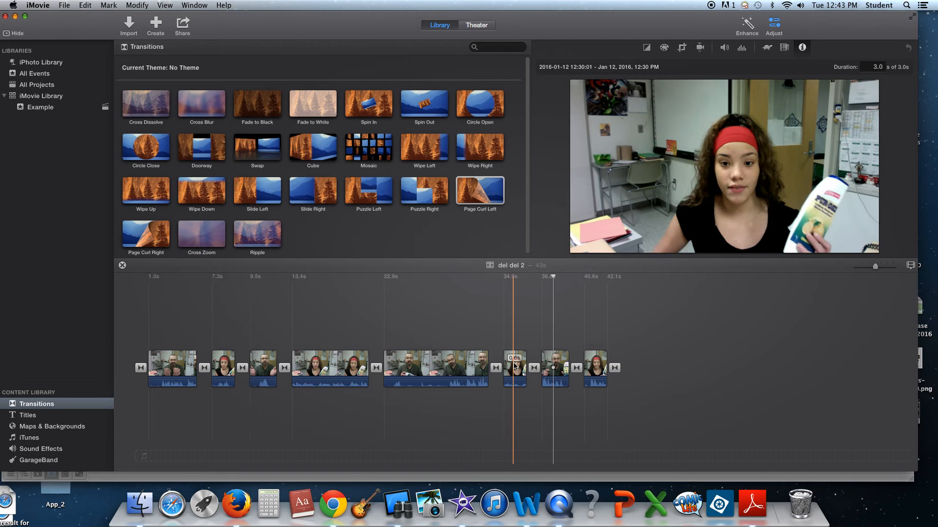
{"action": "left_click", "coordinate": [515, 369]}
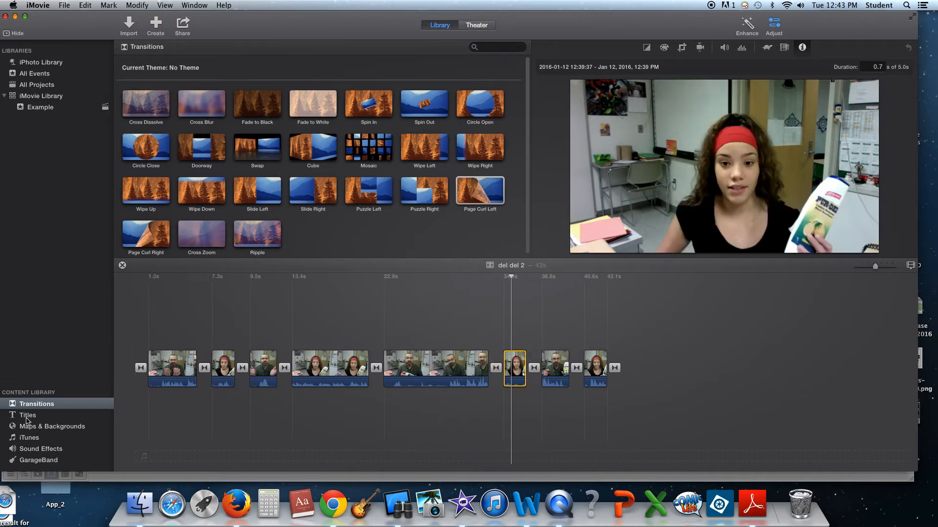
Place a Centered title at the start of the movie
{"action": "left_click", "coordinate": [27, 415]}
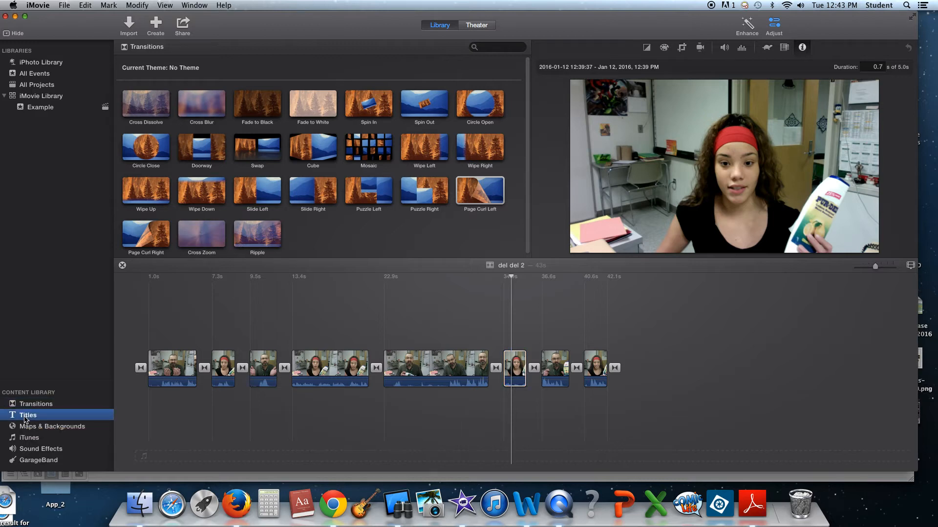
{"action": "left_click", "coordinate": [28, 415]}
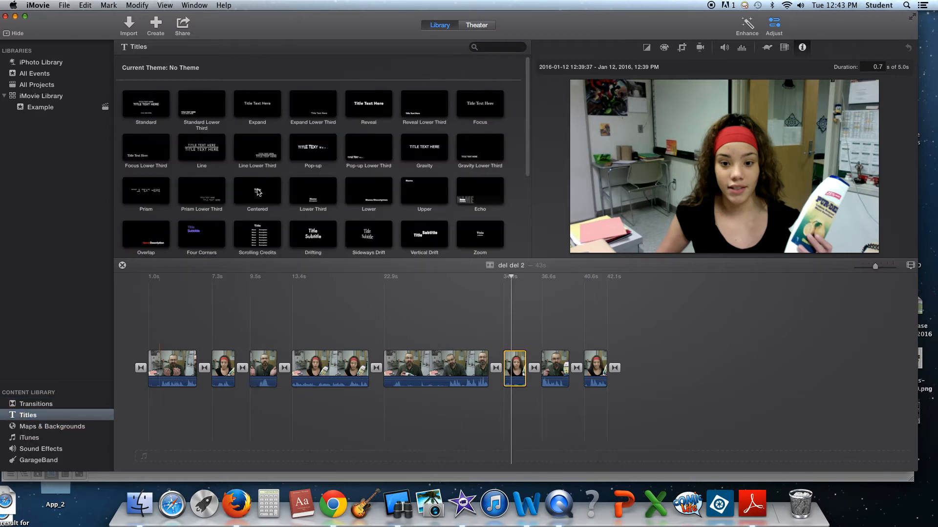
{"action": "left_click", "coordinate": [257, 191]}
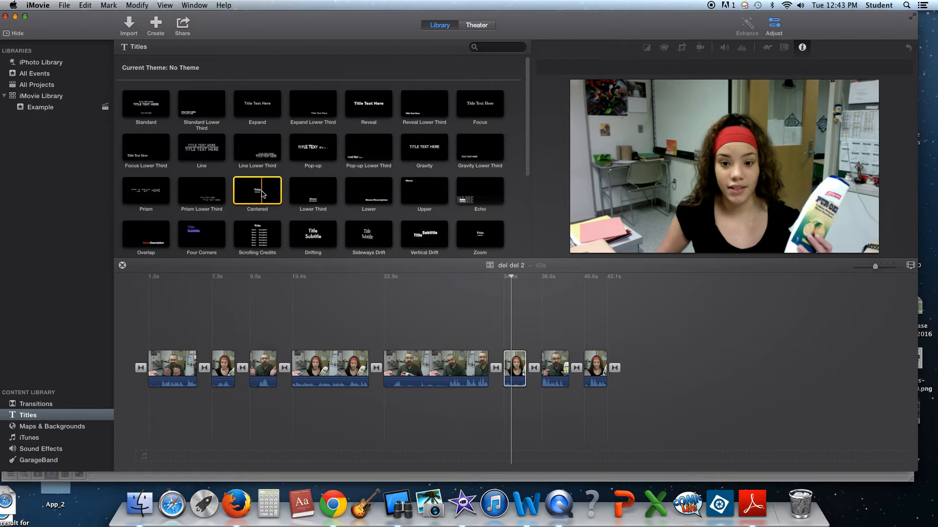
{"action": "left_click_drag", "start_coordinate": [258, 190], "coordinate": [151, 365]}
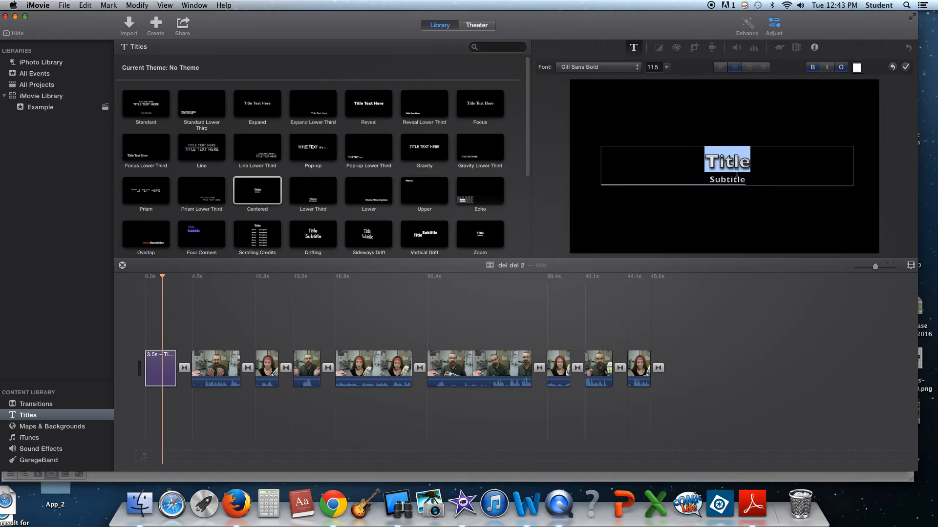
Enter 'PurDel' and 'Hand Sanitizer' as the title's two lines
{"action": "type", "text": "PurDel"}
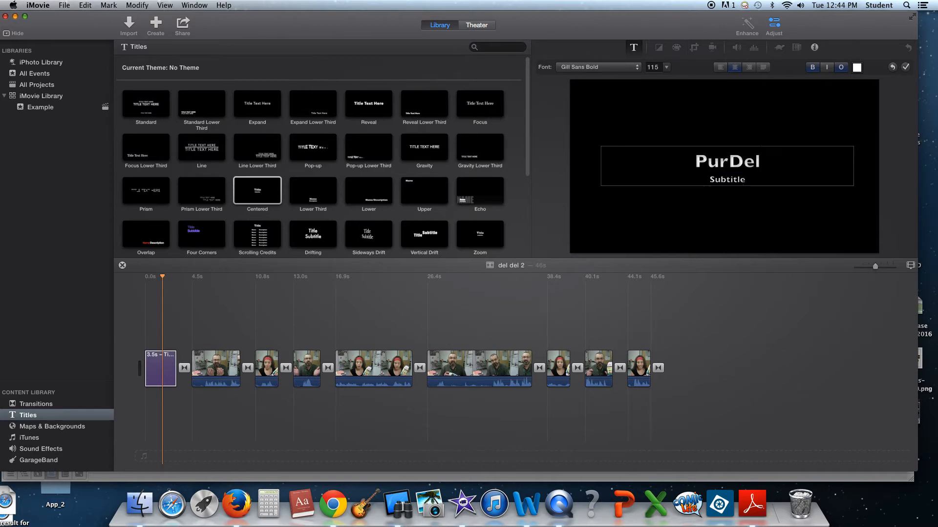
{"action": "double_click", "coordinate": [726, 179]}
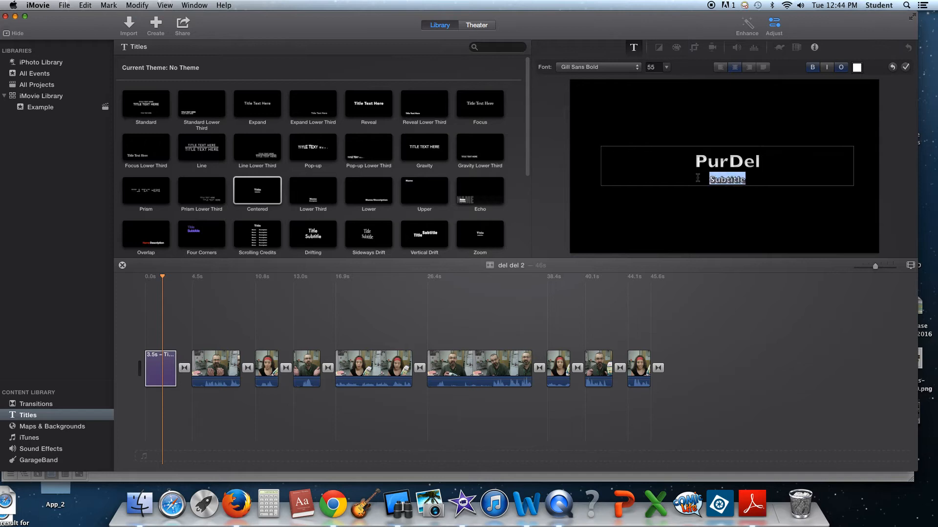
{"action": "type", "text": "B"}
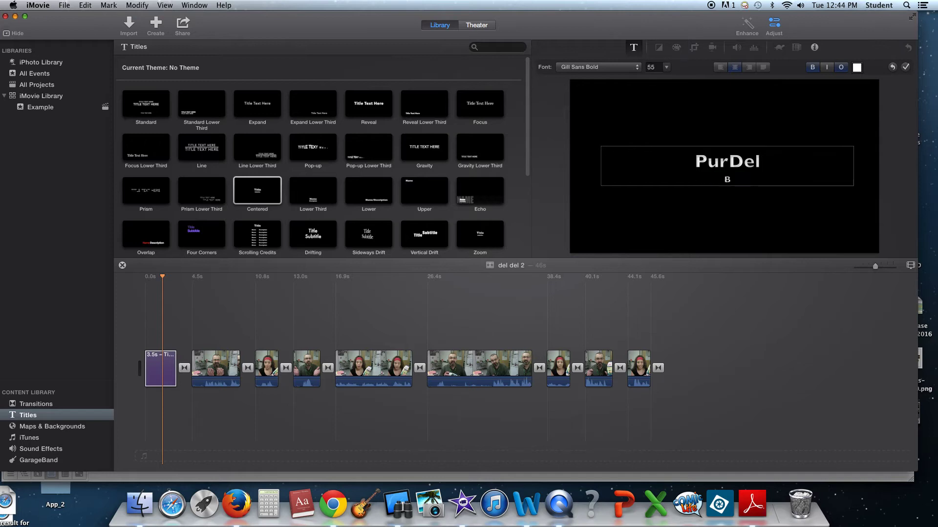
{"action": "type", "text": "y the de"}
{"action": "type", "text": "115"}
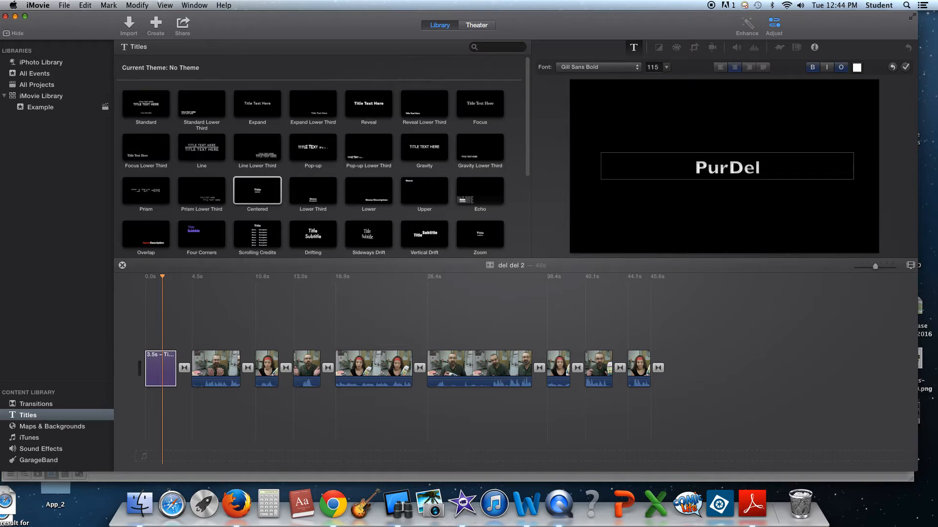
{"action": "type", "text": "Ha"}
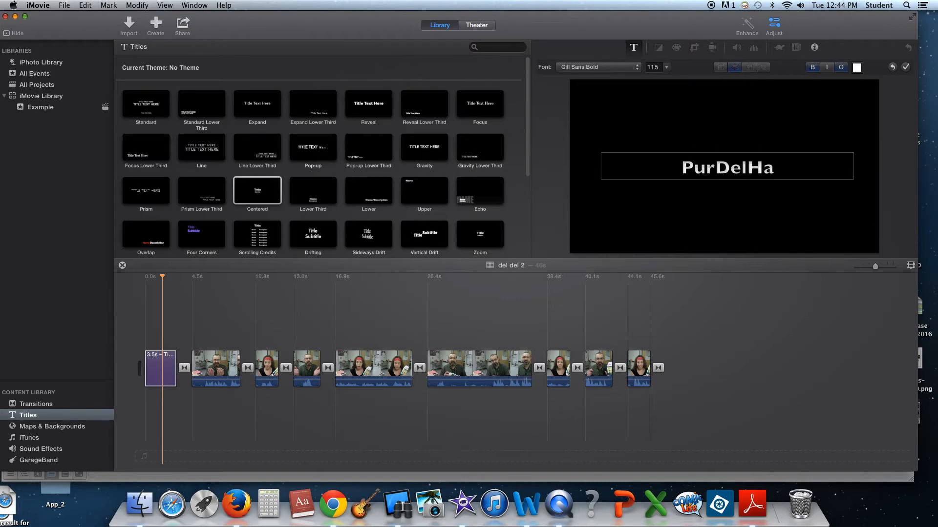
{"action": "key", "text": "Backspace"}
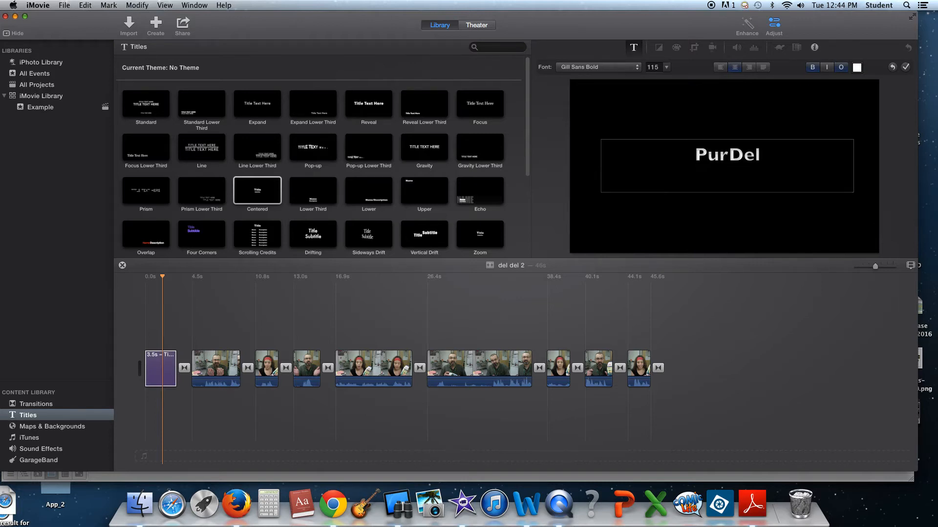
{"action": "type", "text": "hande"}
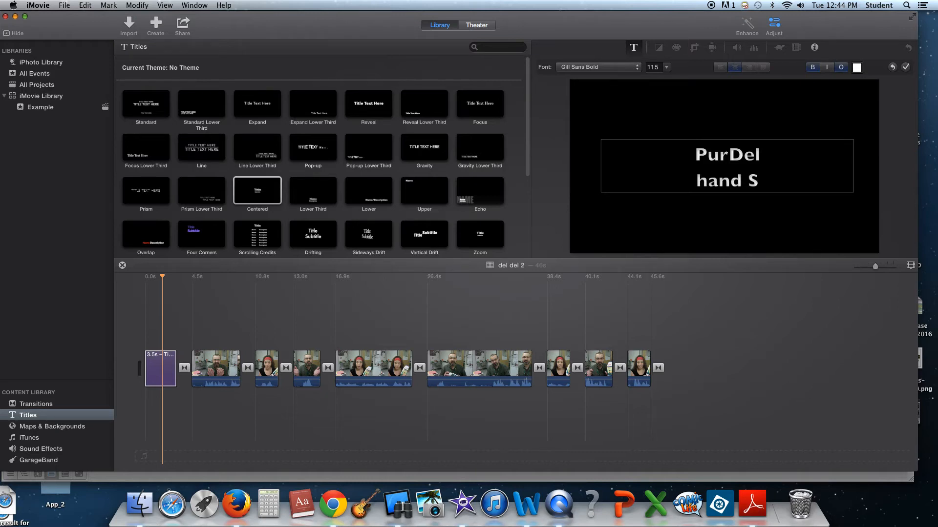
{"action": "type", "text": "anit"}
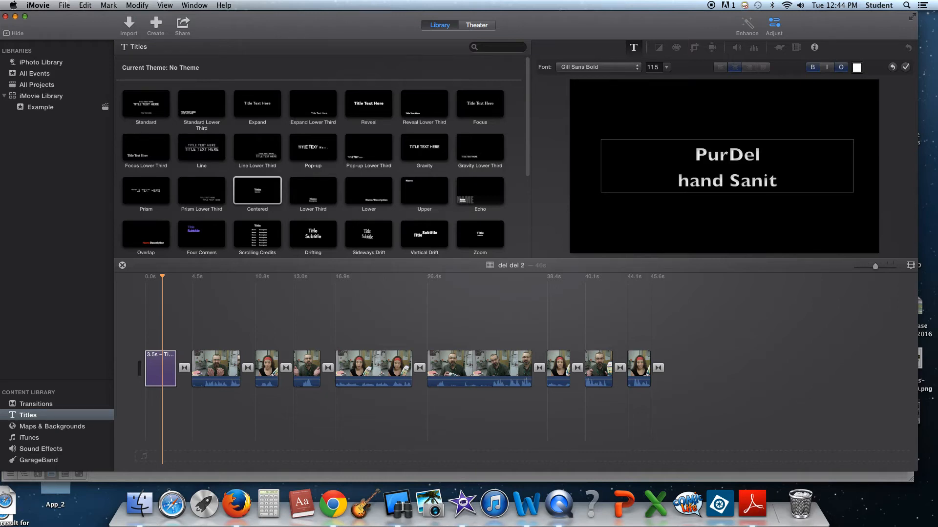
{"action": "type", "text": "izer"}
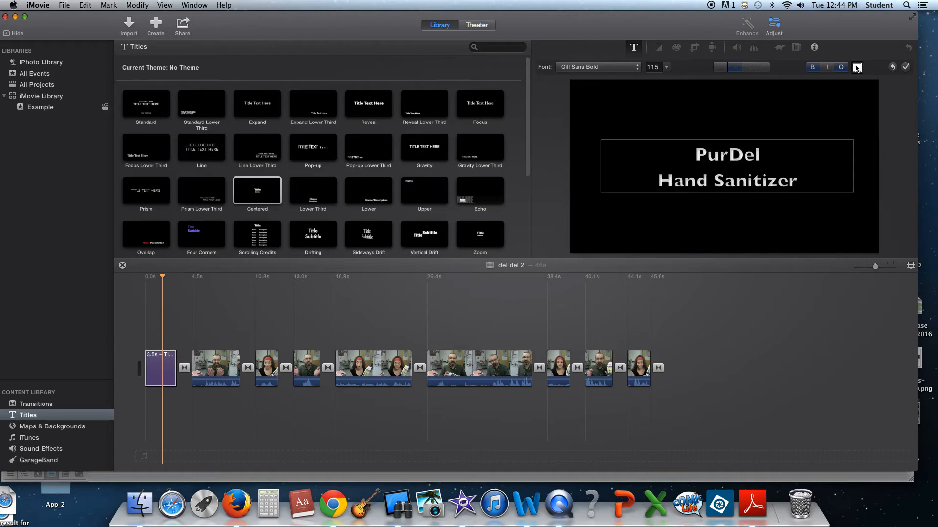
Color the title text yellow-green and apply the title edits
{"action": "left_click", "coordinate": [857, 67]}
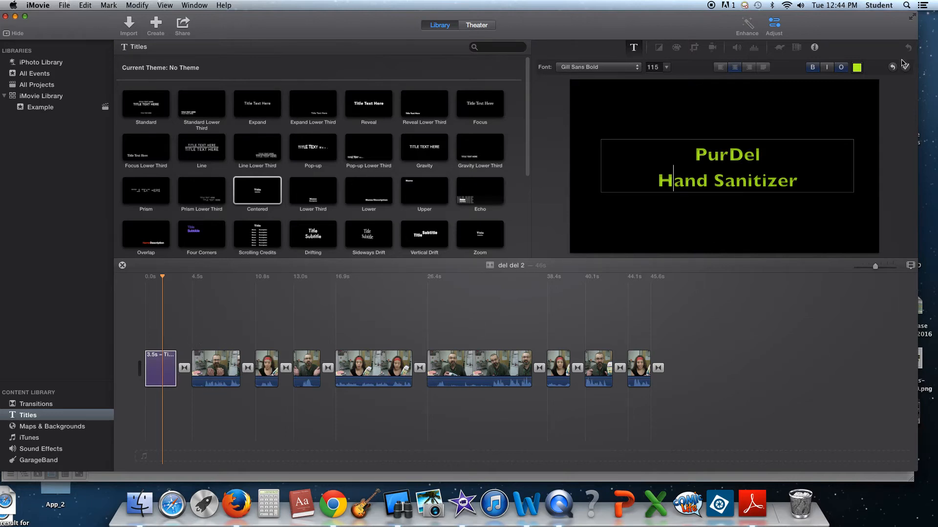
{"action": "left_click", "coordinate": [215, 383]}
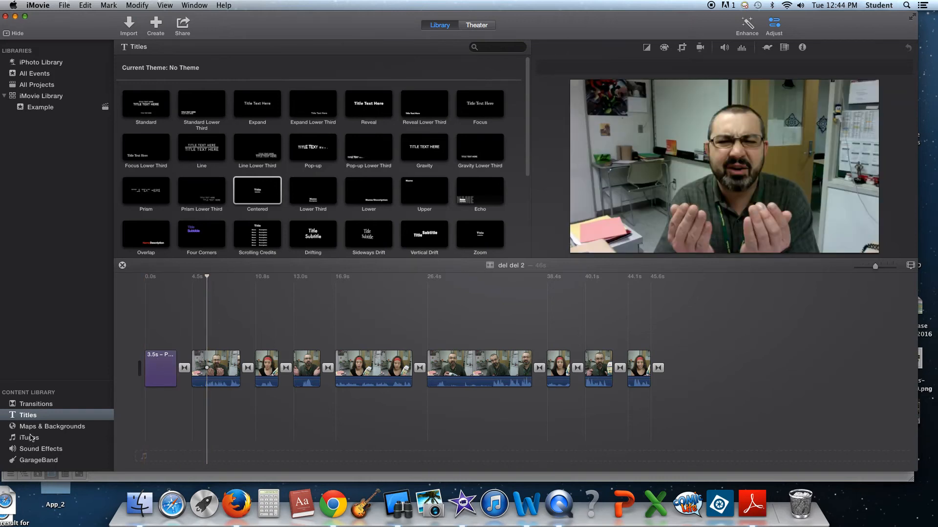
Browse the Sound Effects jingles and select the 10-second Harbor jingle
{"action": "left_click", "coordinate": [41, 448]}
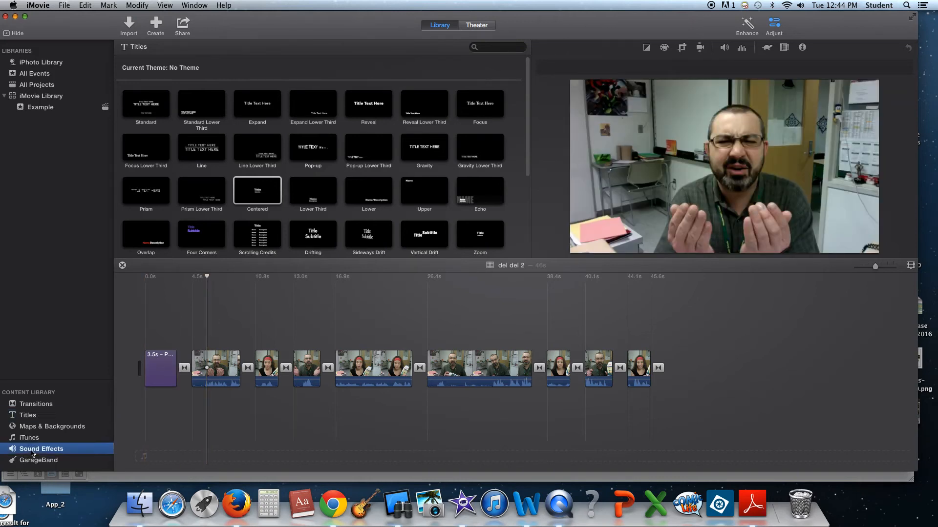
{"action": "left_click", "coordinate": [41, 449]}
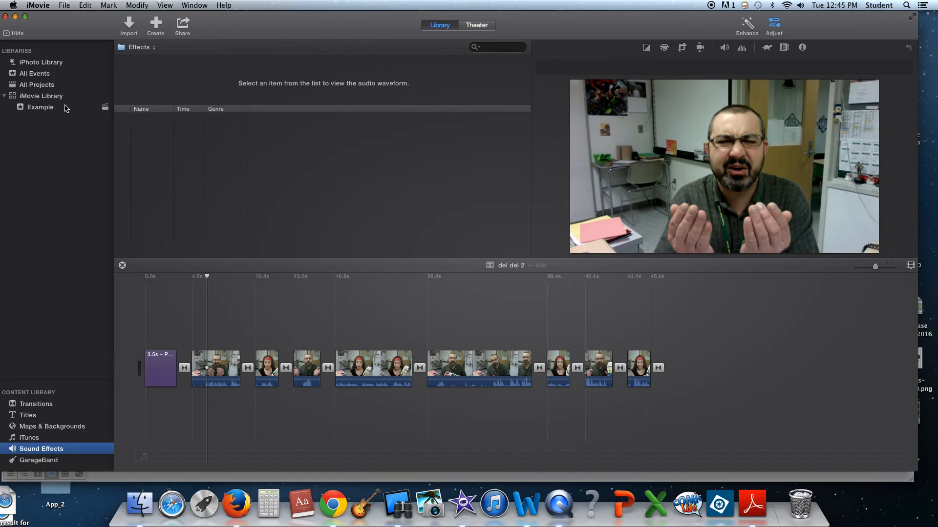
{"action": "left_click", "coordinate": [41, 448]}
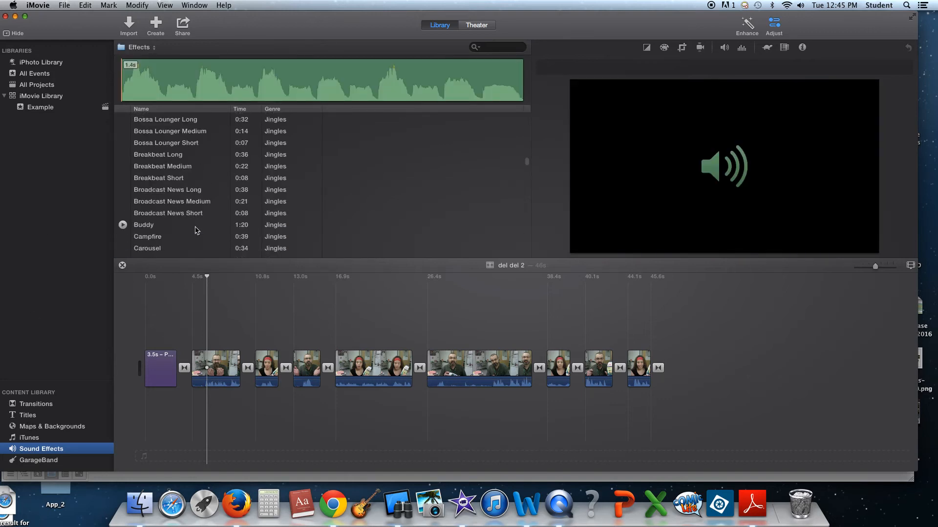
{"action": "scroll", "scroll_direction": "down", "scroll_amount": 3}
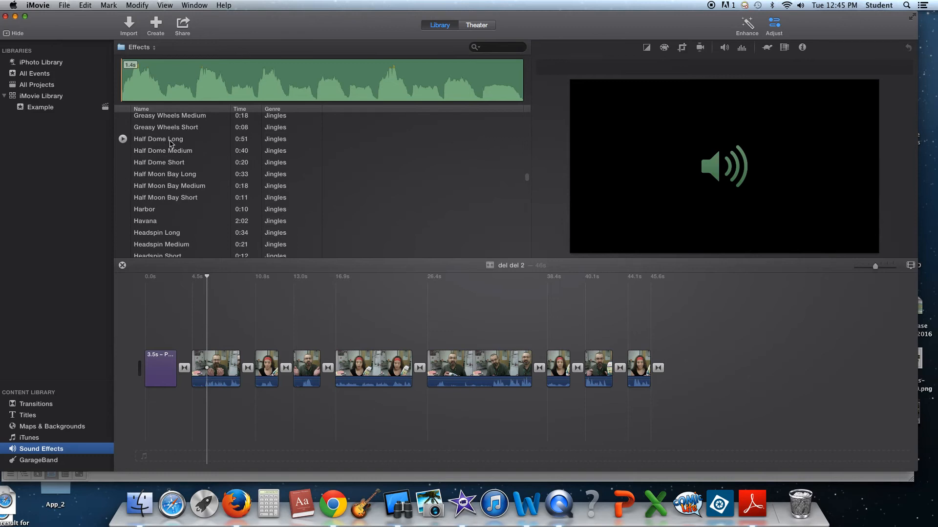
{"action": "mouse_move", "coordinate": [166, 323]}
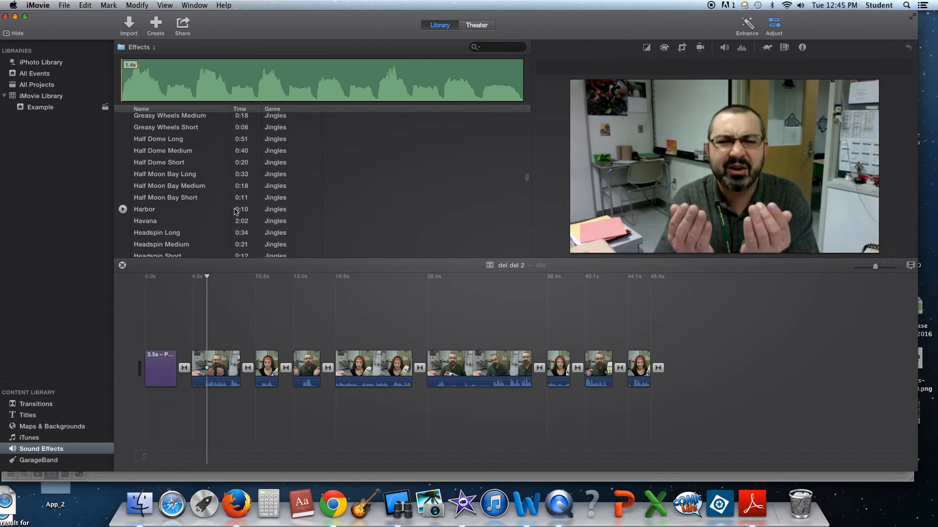
{"action": "left_click", "coordinate": [122, 209]}
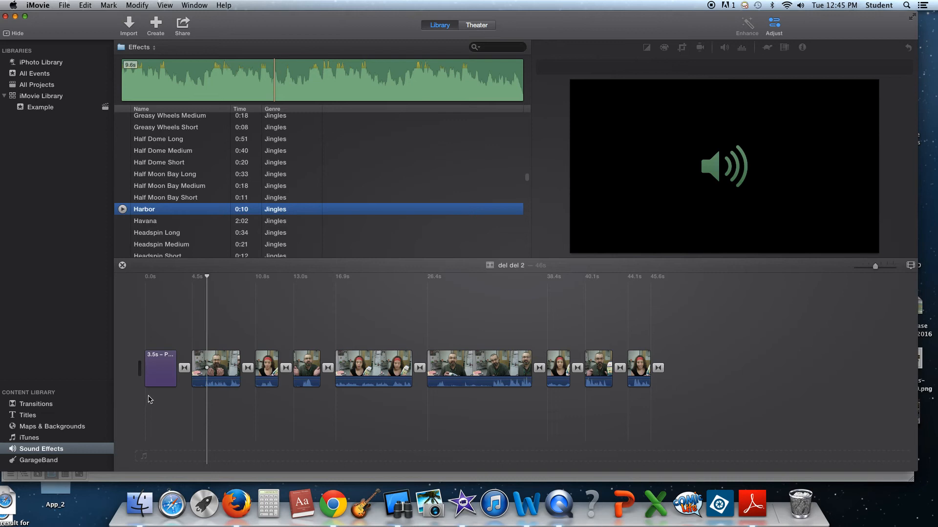
Place the Harbor jingle under the opening title and trim it to 4.2 seconds
{"action": "left_click_drag", "start_coordinate": [144, 208], "coordinate": [189, 410]}
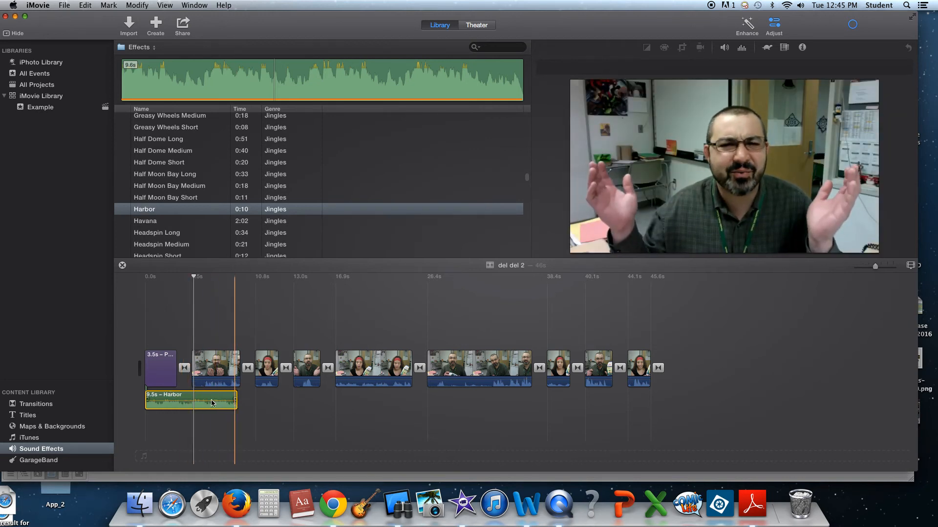
{"action": "left_click_drag", "start_coordinate": [235, 402], "coordinate": [210, 403]}
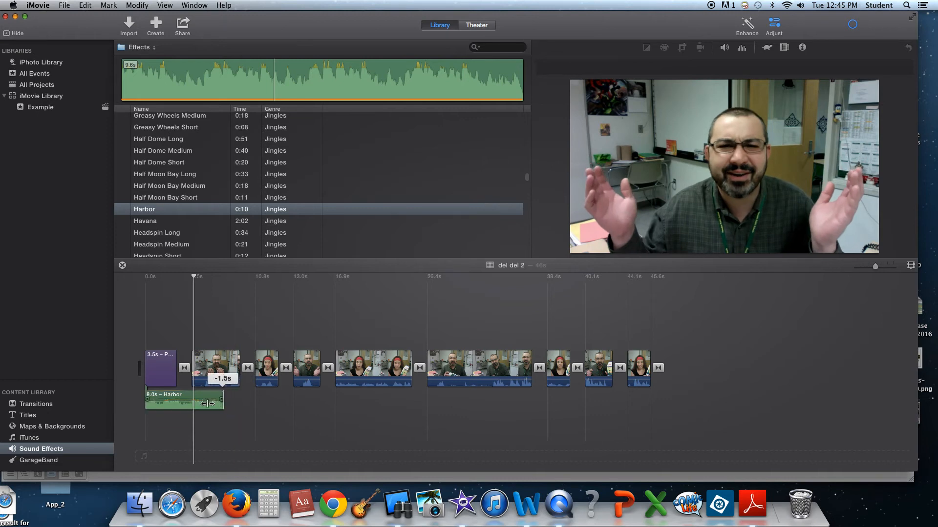
{"action": "left_click_drag", "start_coordinate": [223, 403], "coordinate": [187, 403]}
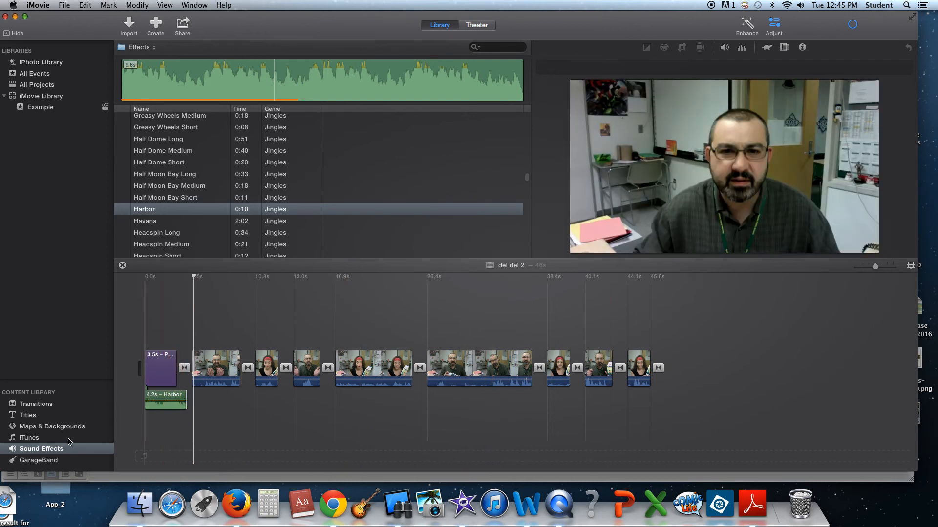
Open the Titles browser to find the Scrolling Credits style
{"action": "left_click", "coordinate": [28, 416]}
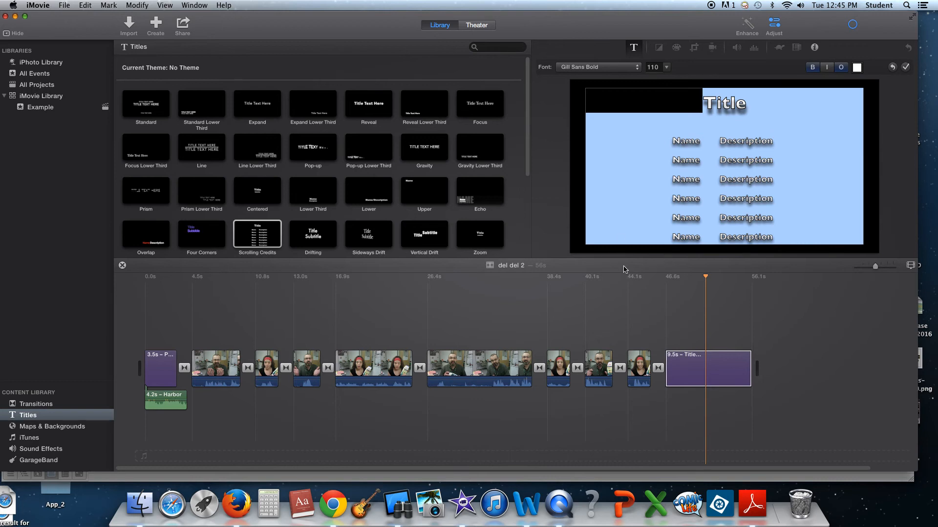
{"action": "mouse_move", "coordinate": [6, 401]}
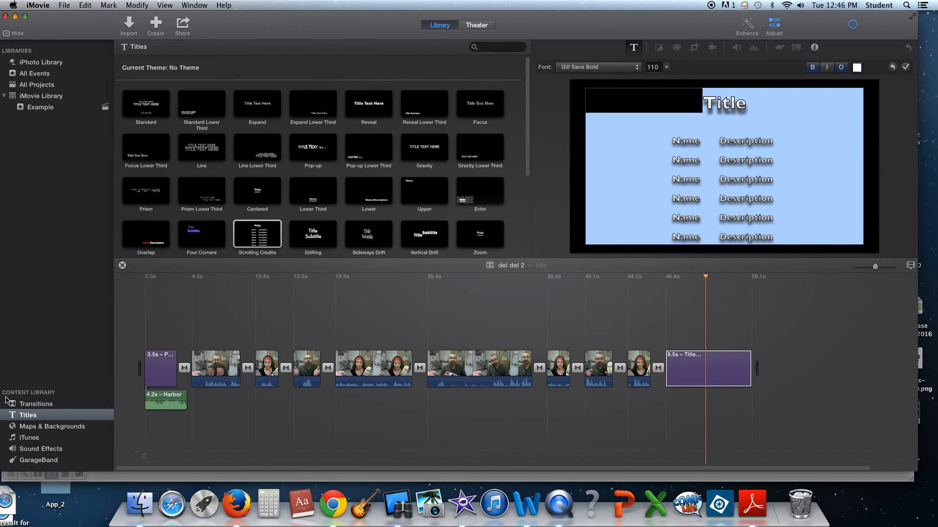
{"action": "mouse_move", "coordinate": [42, 455]}
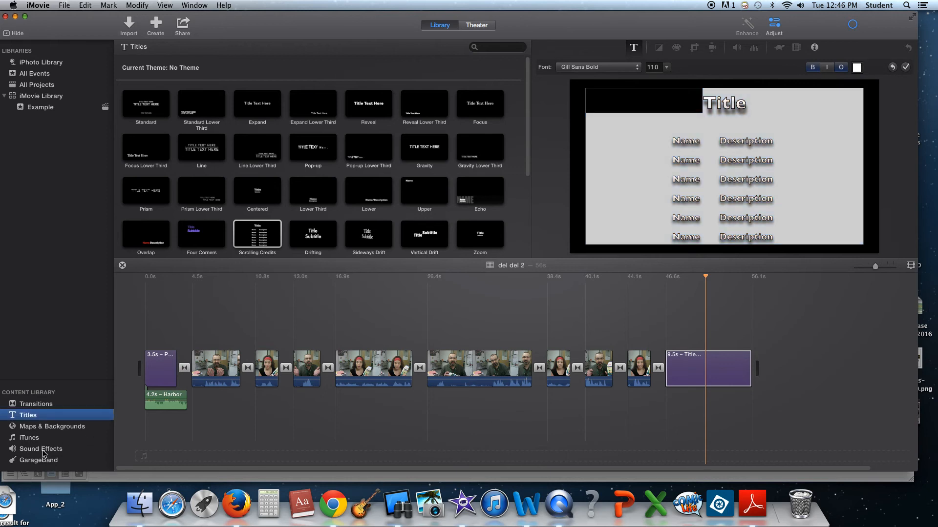
Reopen the Sound Effects library and scroll down through the list of effects
{"action": "left_click", "coordinate": [41, 449]}
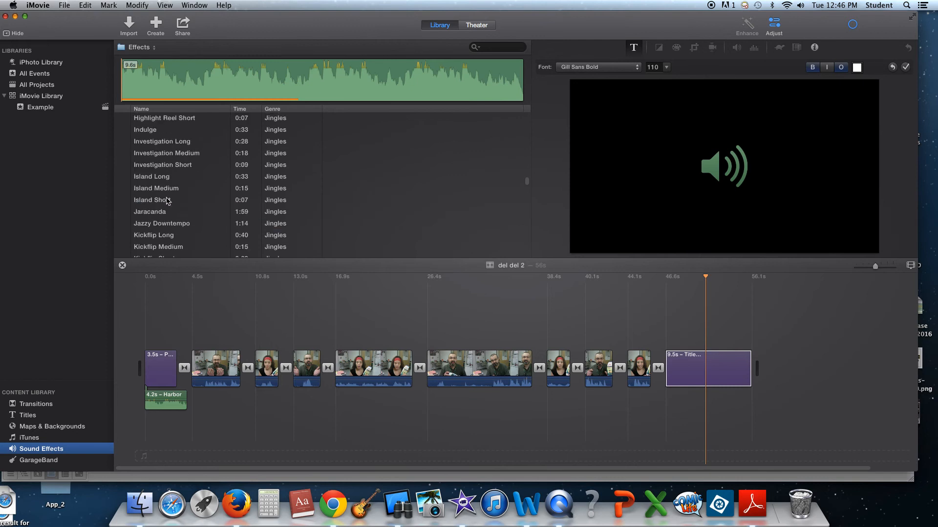
{"action": "scroll", "scroll_direction": "down", "scroll_amount": 3}
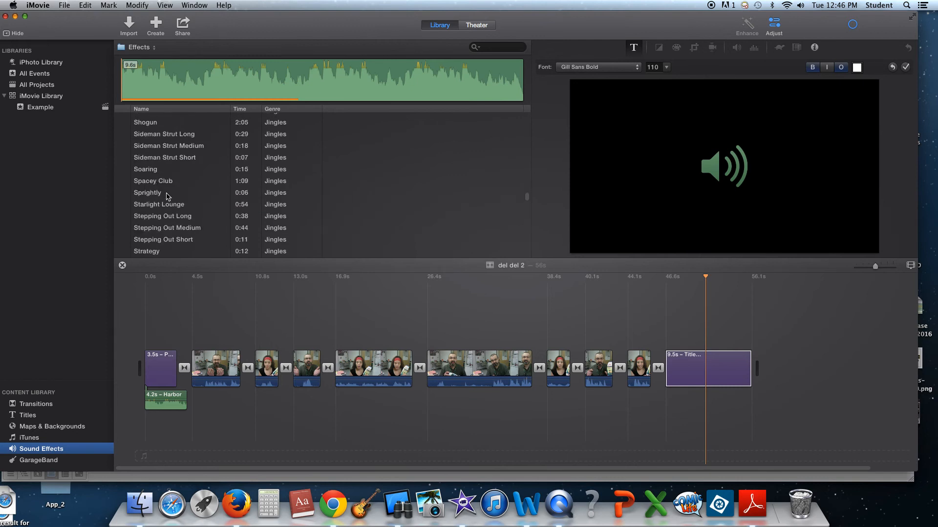
{"action": "scroll", "scroll_direction": "down", "scroll_amount": 3}
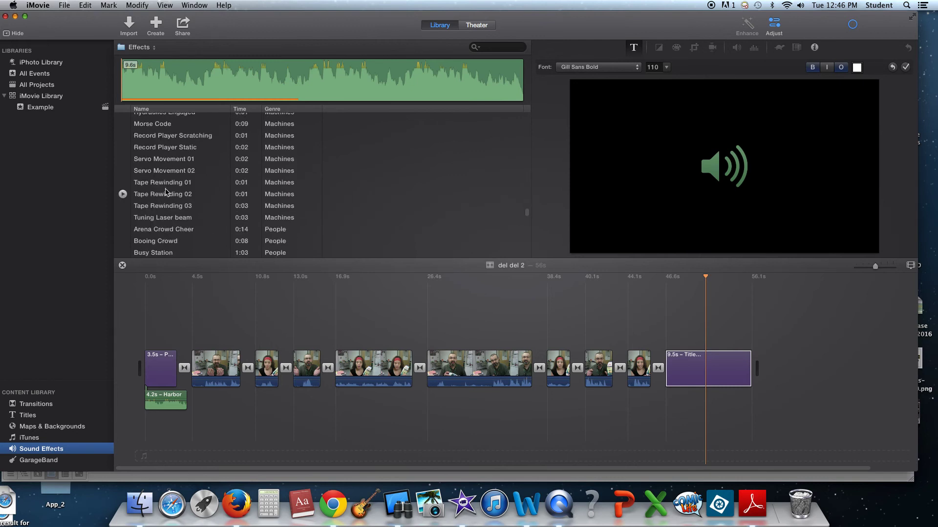
{"action": "scroll", "scroll_direction": "down", "scroll_amount": 3}
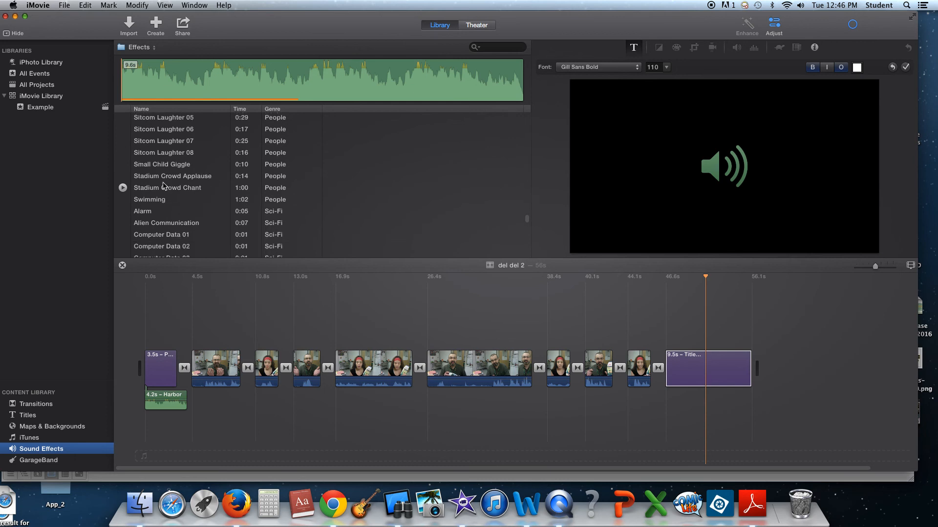
{"action": "scroll", "scroll_direction": "down", "scroll_amount": 3}
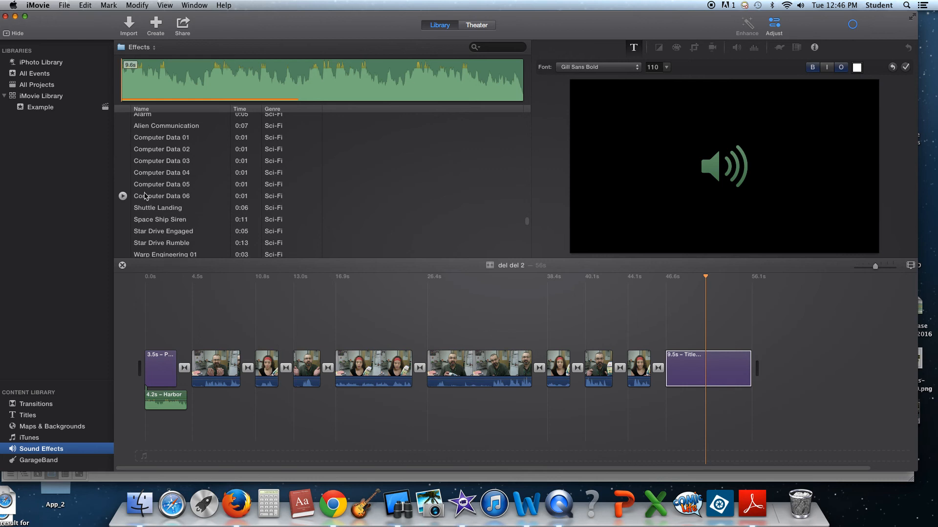
{"action": "scroll", "scroll_direction": "down", "scroll_amount": 3}
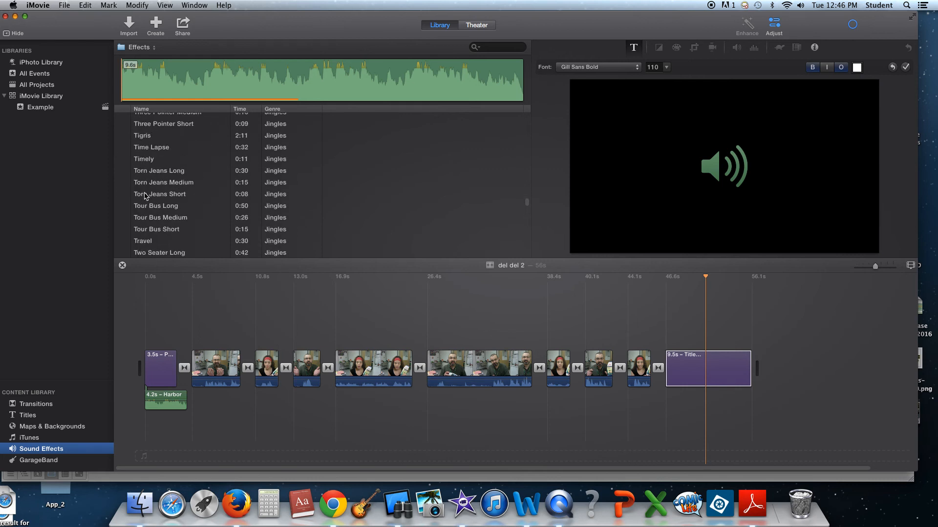
{"action": "mouse_move", "coordinate": [385, 56]}
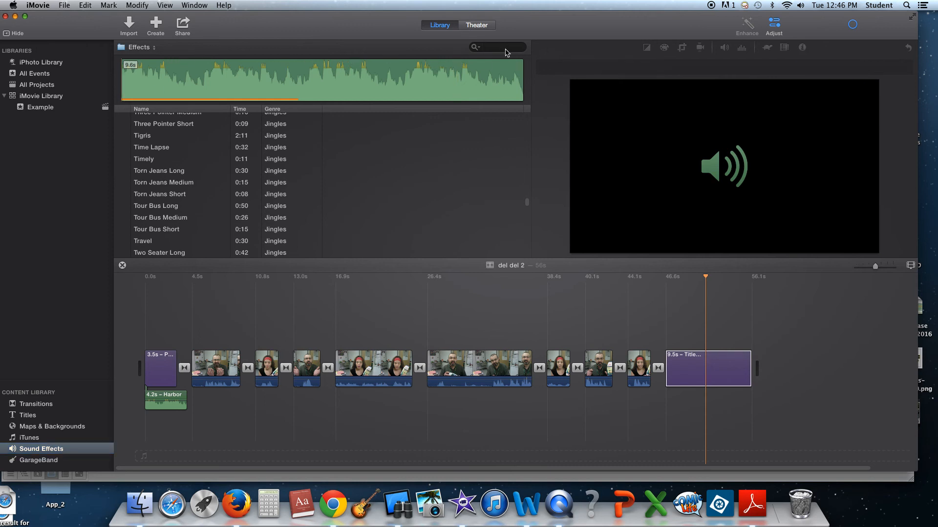
Search effects for 'squ', place Squeeze Toy under the 26.4s clip, and clear the search
{"action": "type", "text": "squ"}
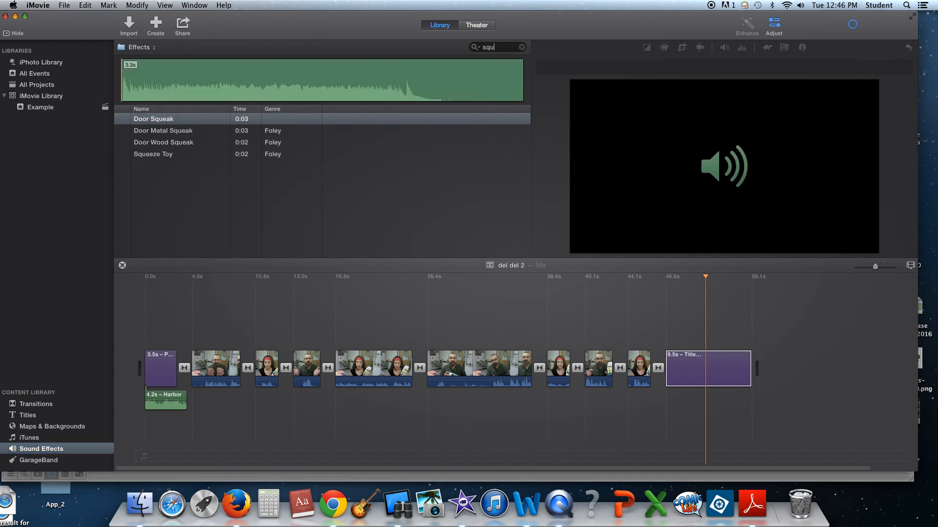
{"action": "left_click", "coordinate": [153, 154]}
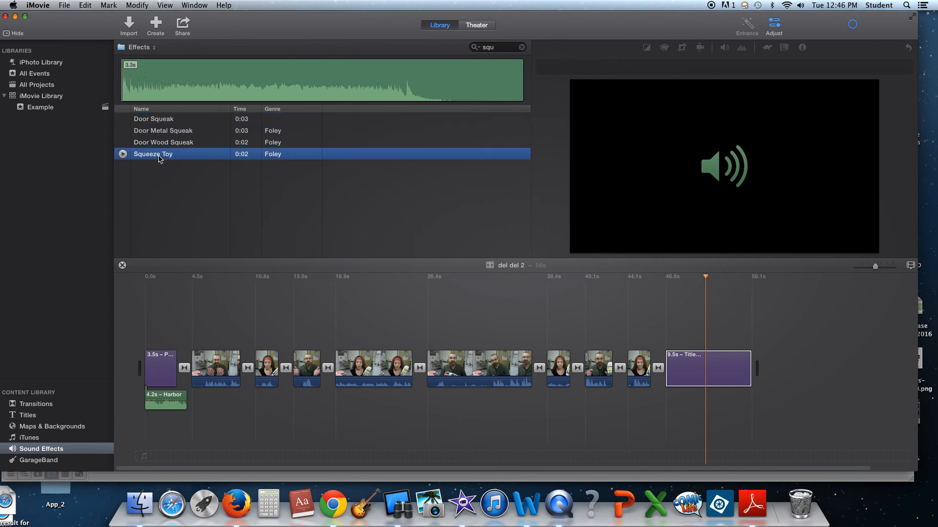
{"action": "left_click_drag", "start_coordinate": [153, 154], "coordinate": [425, 421]}
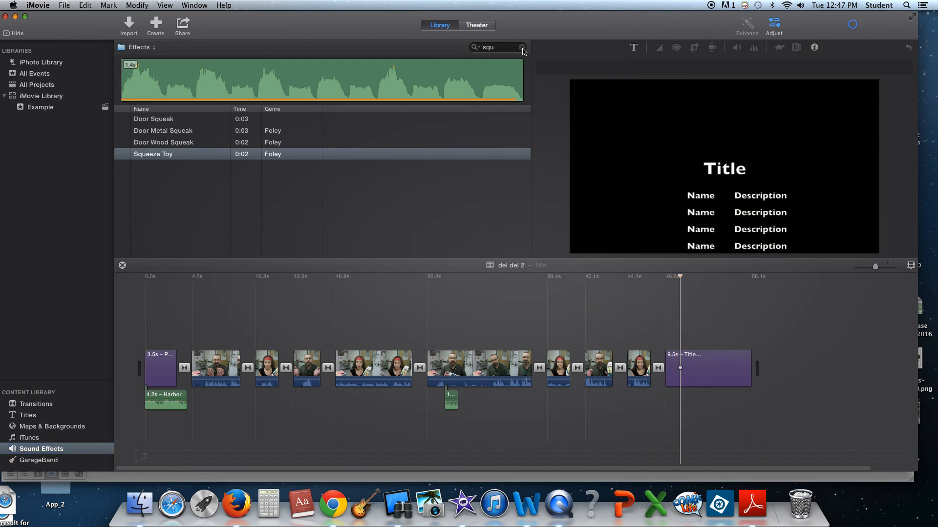
{"action": "left_click", "coordinate": [521, 47]}
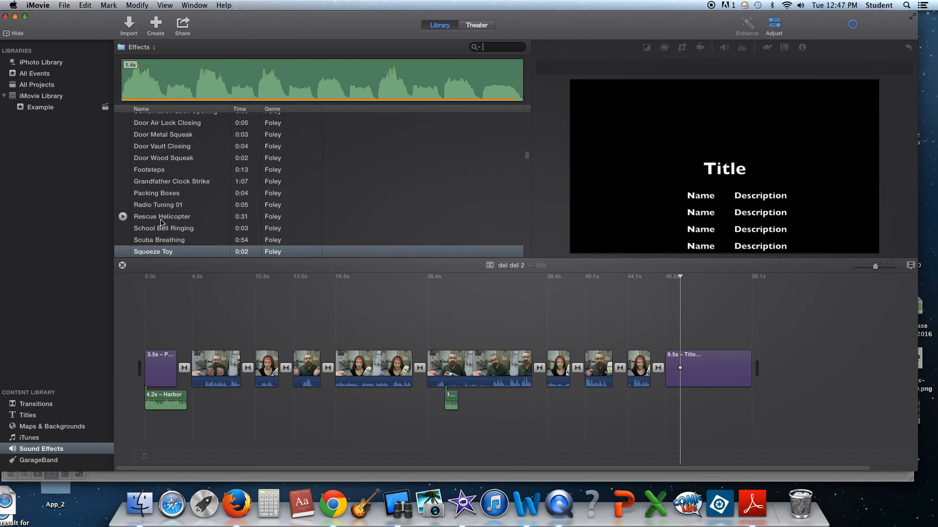